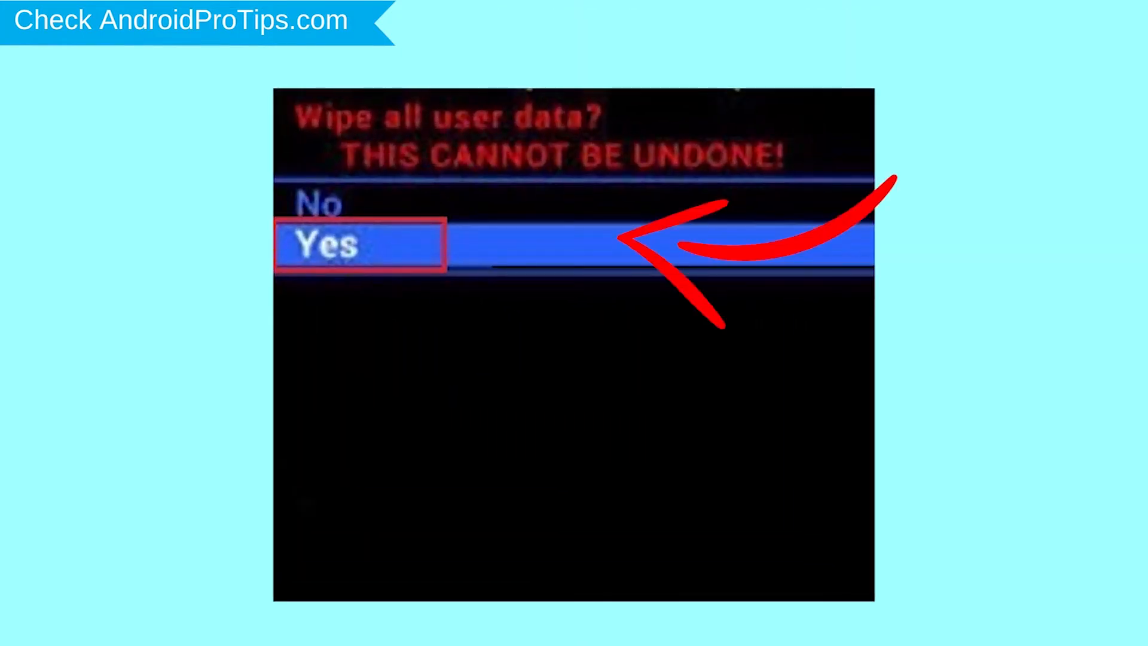
- Confirm 'Yes' in the Recovery Mode 'Wipe all user data?' prompt
left_click(359, 244)
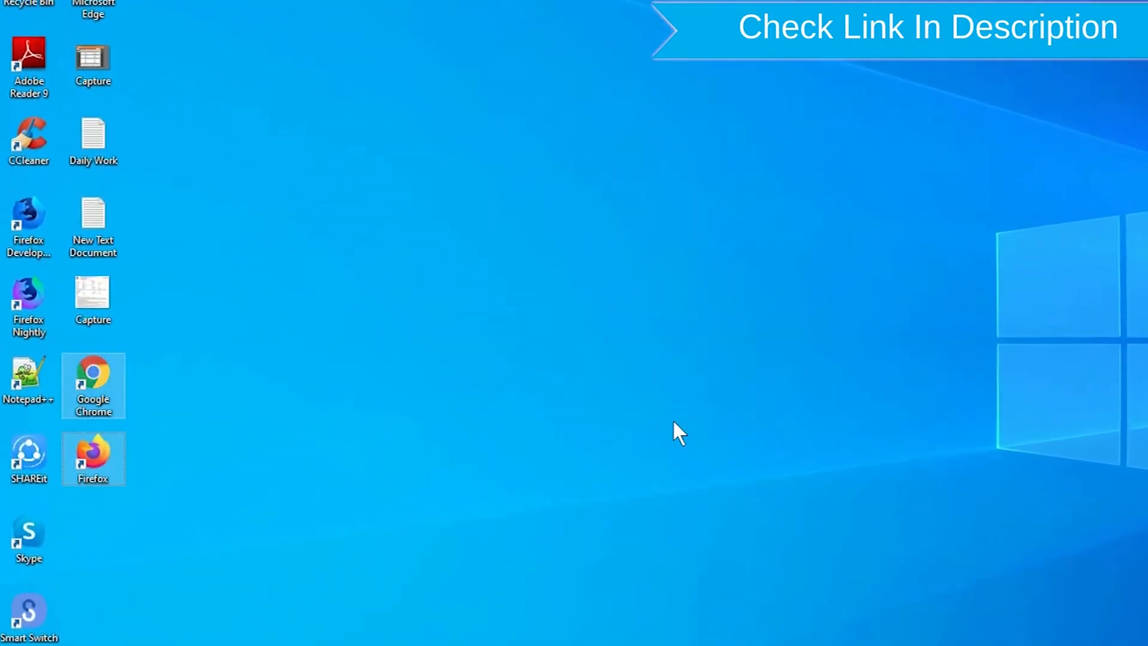
- Launch Chrome and open the 'Find My Device - Google' search result
right_click(93, 457)
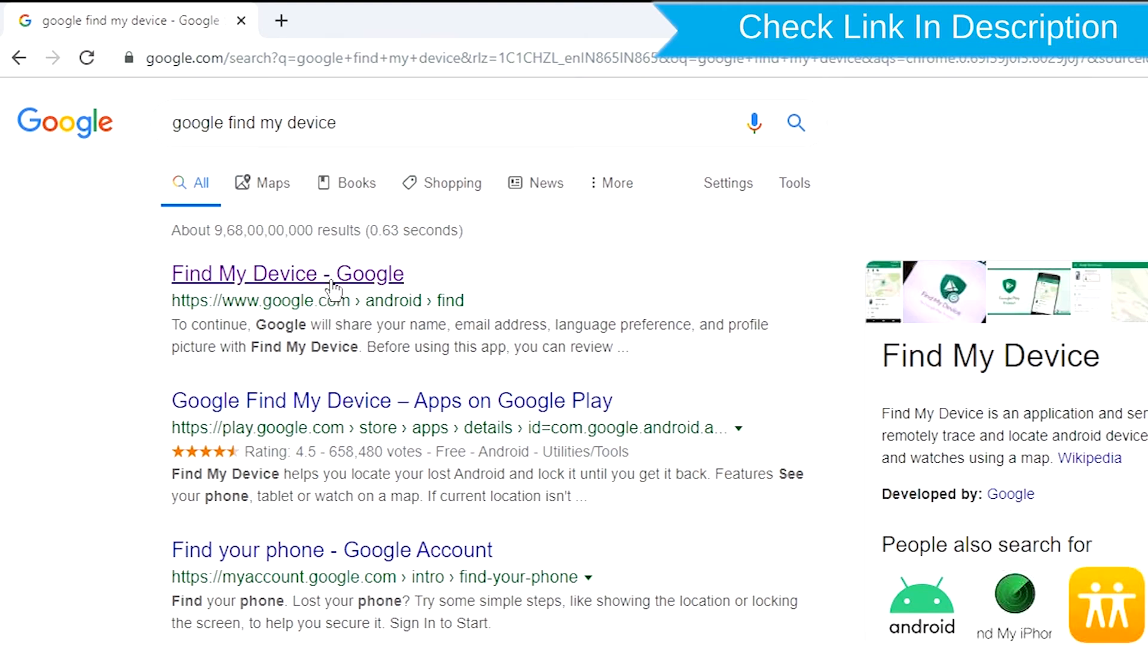
left_click(287, 273)
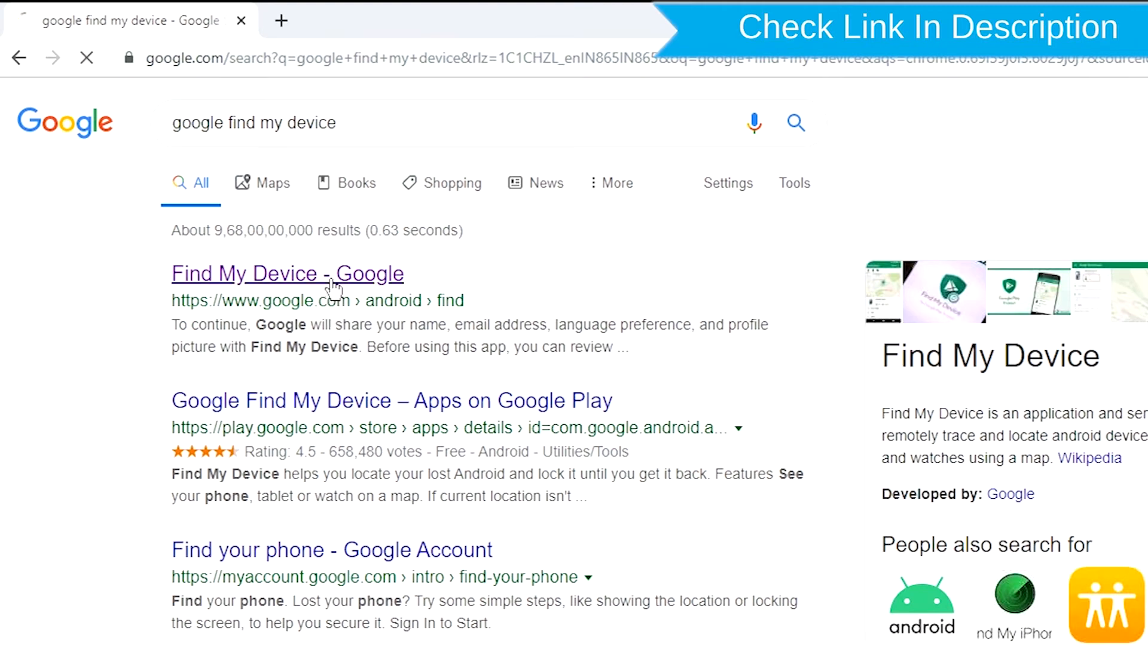
left_click(287, 273)
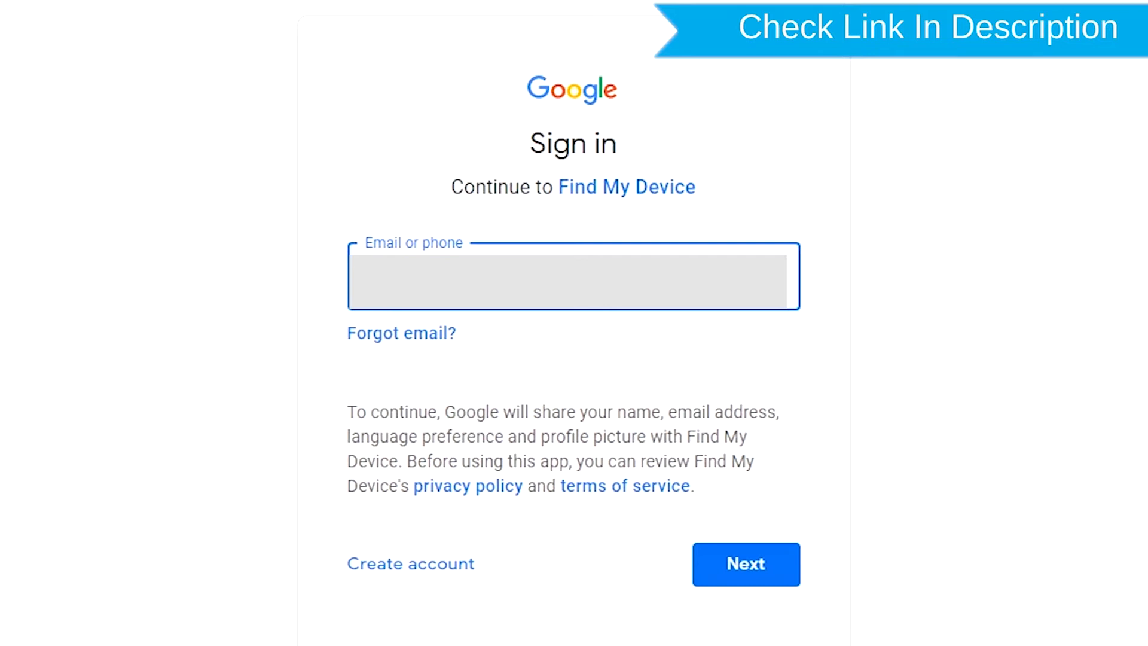
- Submit the Google account email and password to reach the device status page
left_click(745, 563)
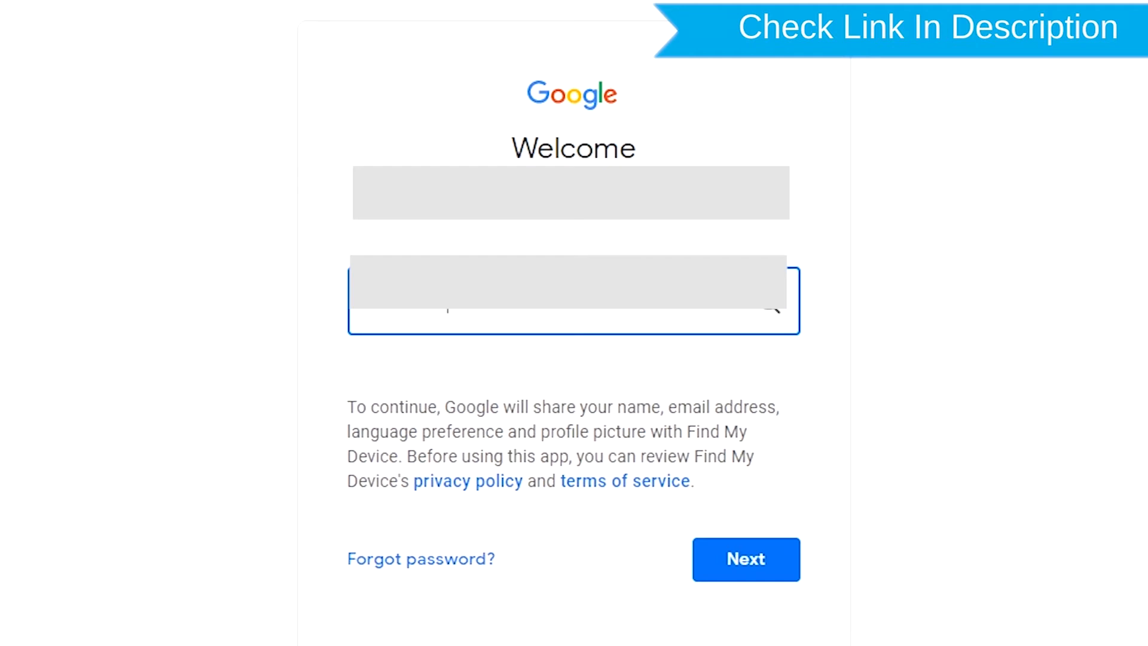
left_click(746, 558)
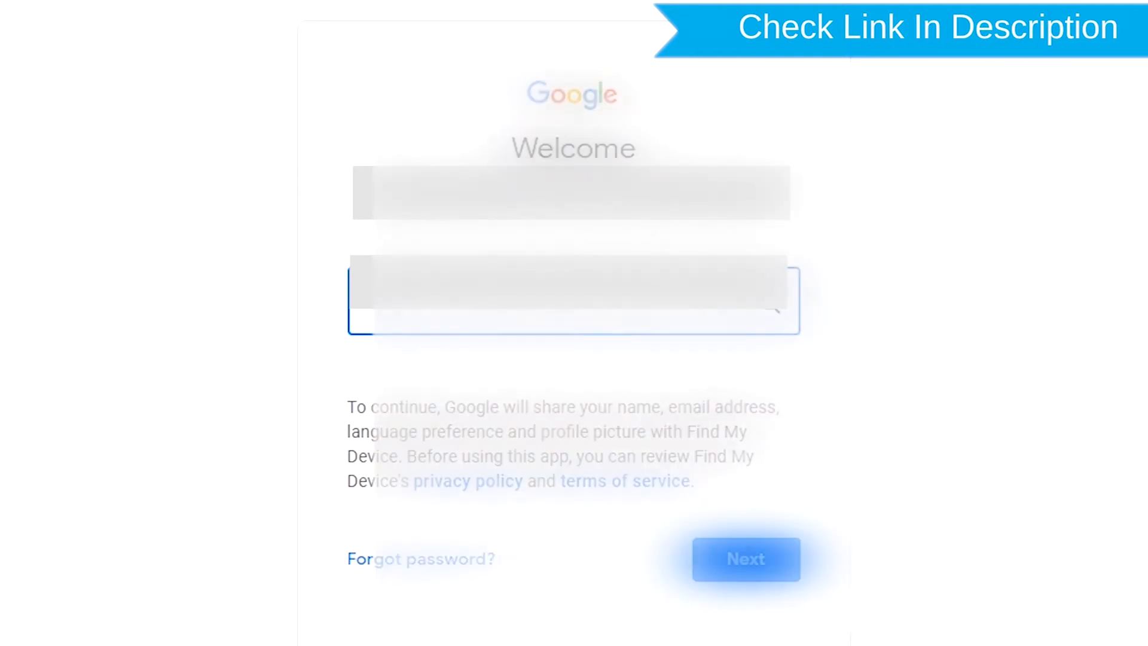
left_click(746, 558)
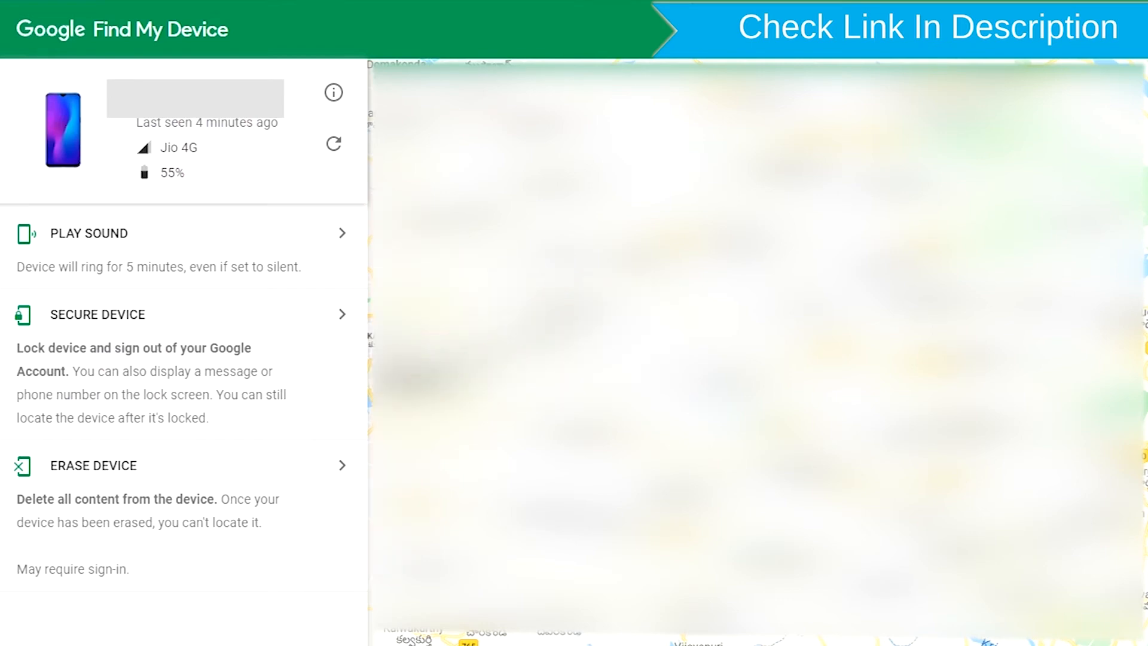
mouse_move(157, 480)
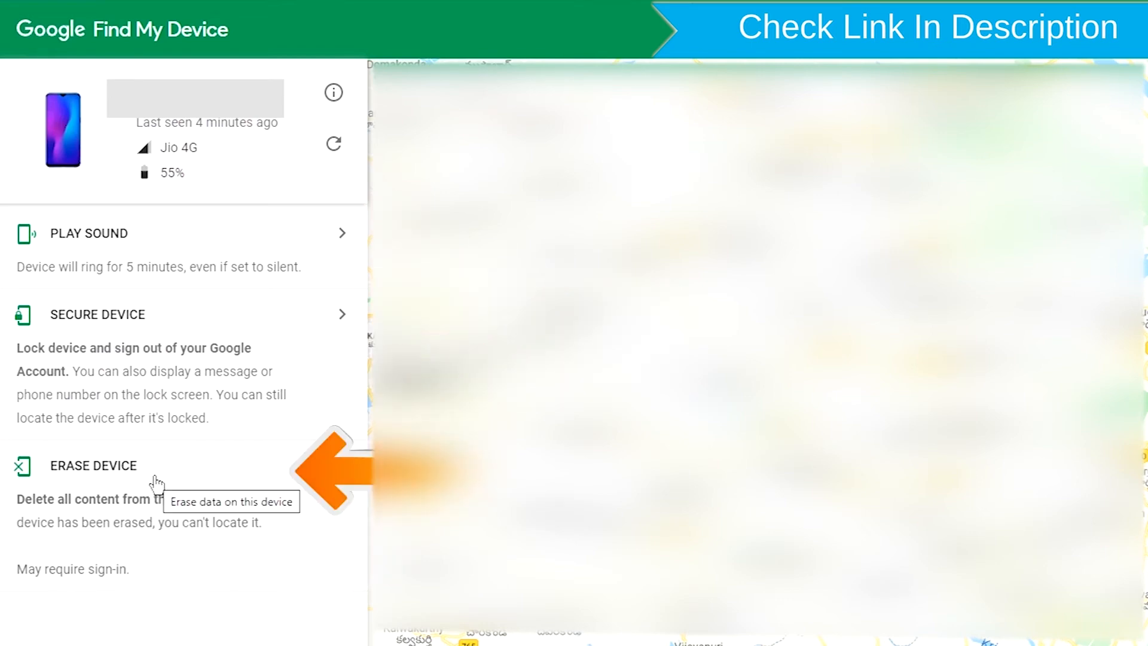
- Choose ERASE DEVICE in the left panel and confirm with the green ERASE DEVICE button
left_click(94, 466)
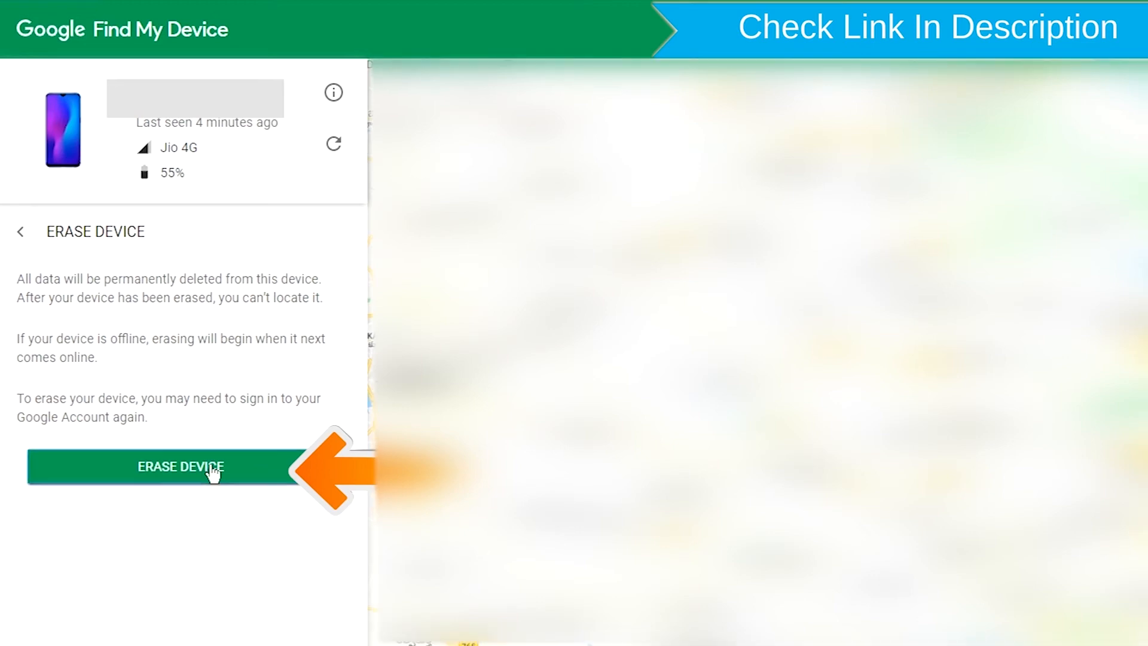
left_click(180, 467)
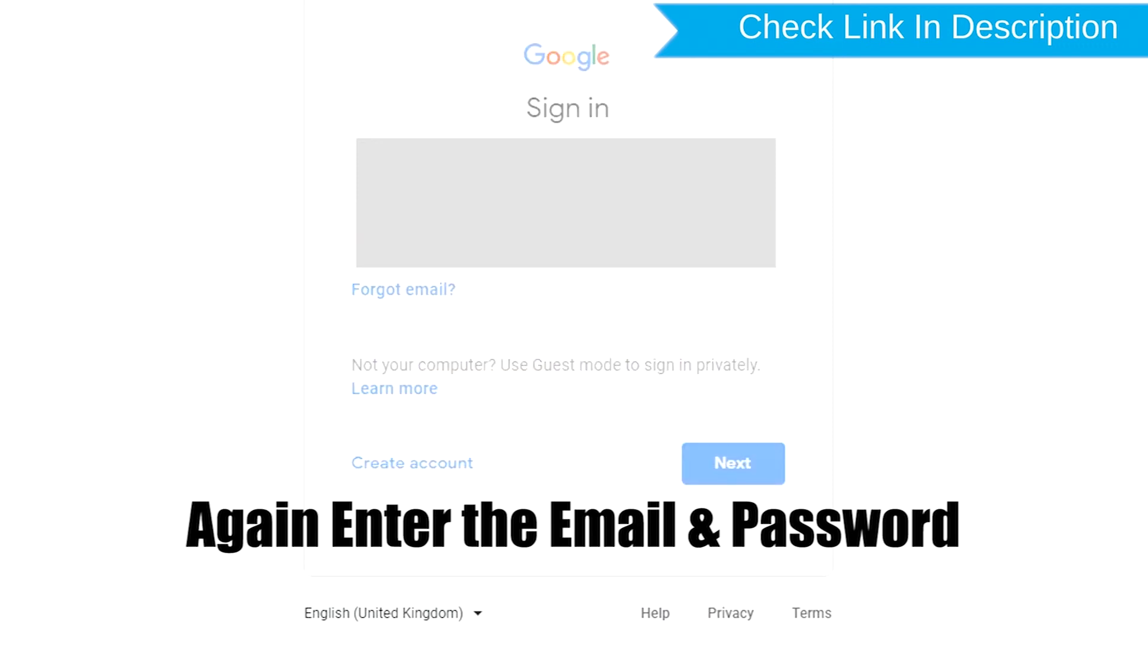
- Re-verify the account and confirm ERASE DEVICE so the page reports the phone erased
left_click(731, 463)
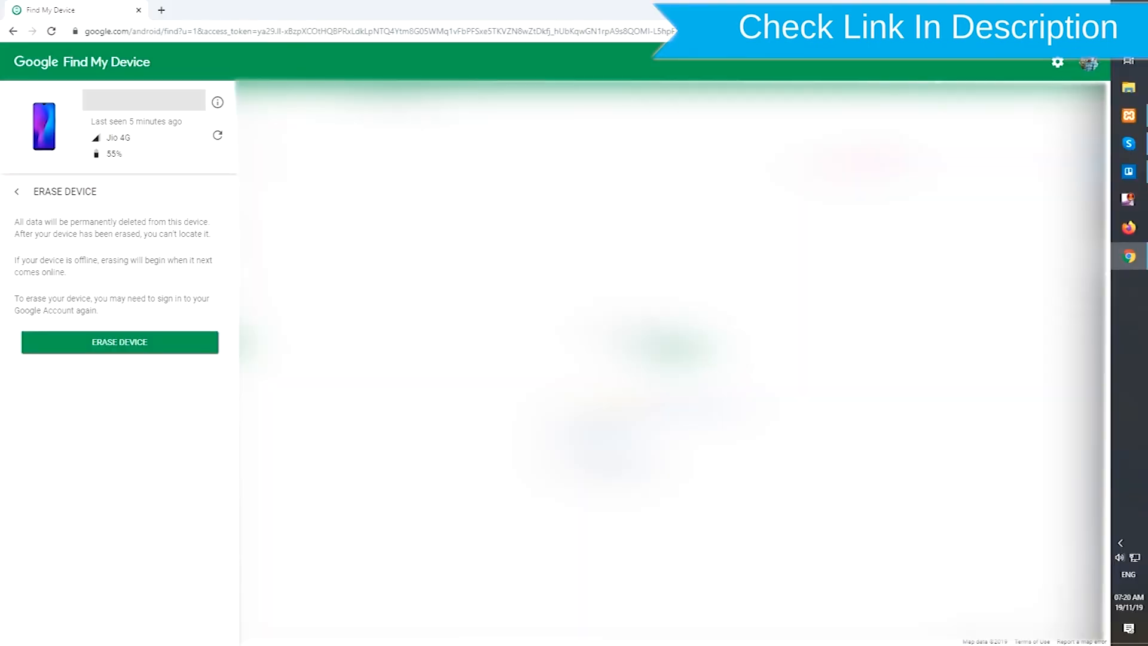
left_click(119, 342)
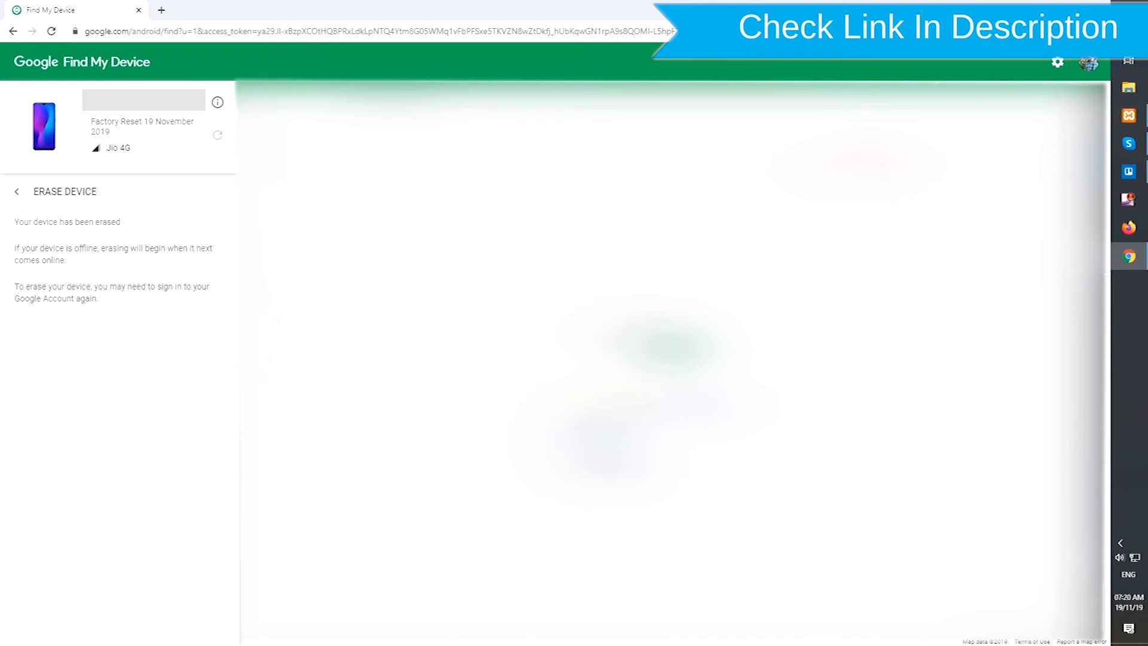